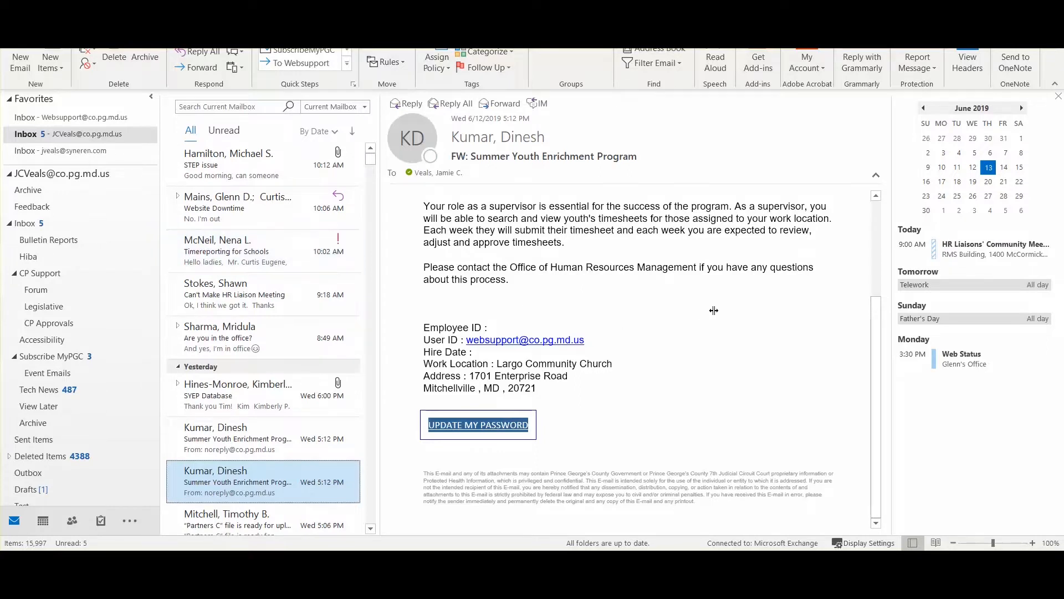
Scroll the SYEP welcome email and follow its UPDATE MY PASSWORD link
{"action": "scroll", "scroll_direction": "up", "scroll_amount": 3}
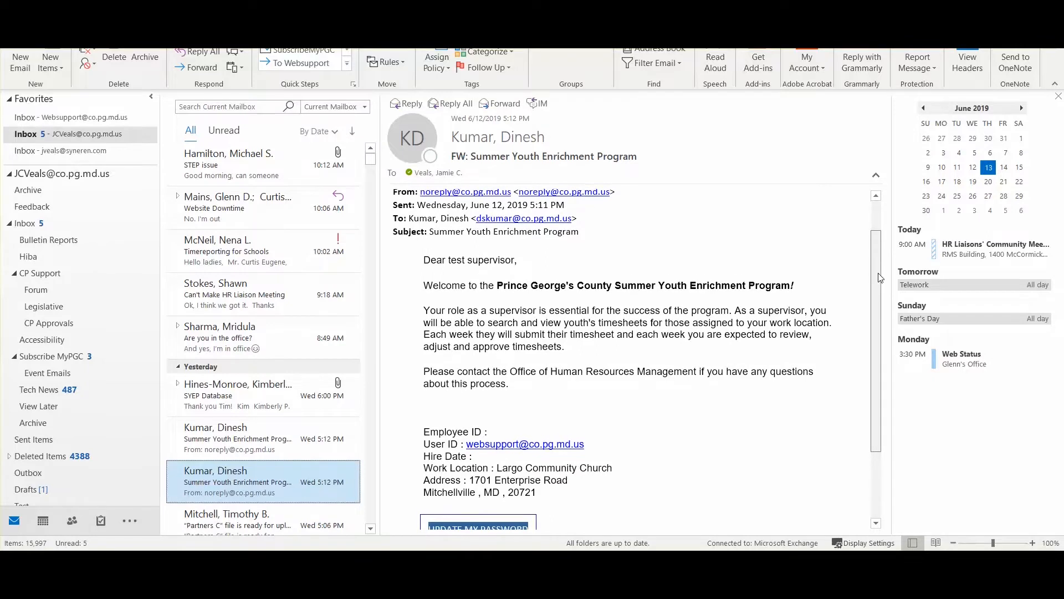
{"action": "scroll", "scroll_direction": "down", "scroll_amount": 3}
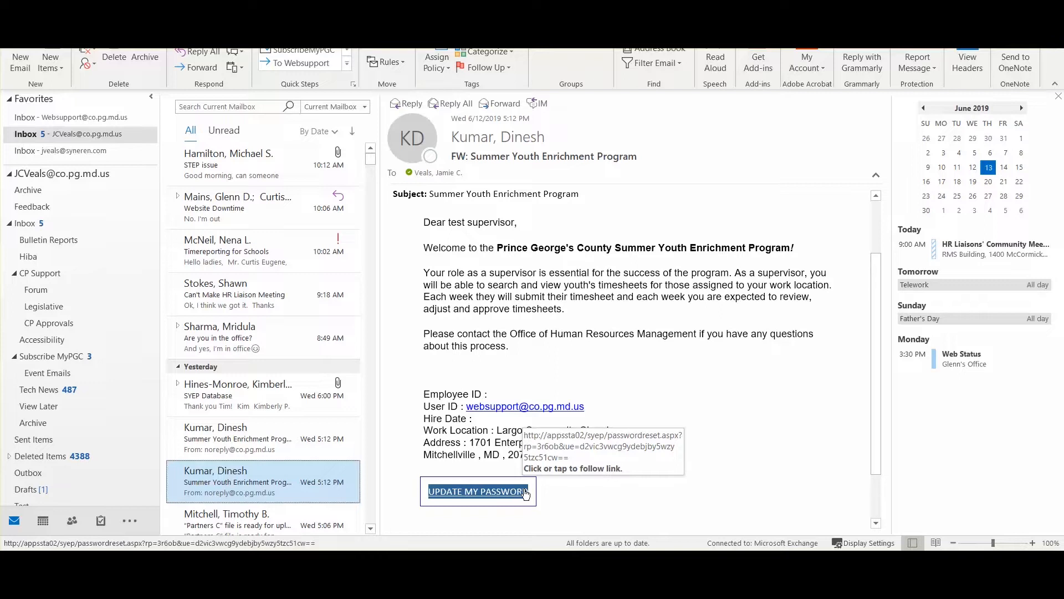
{"action": "left_click", "coordinate": [477, 492]}
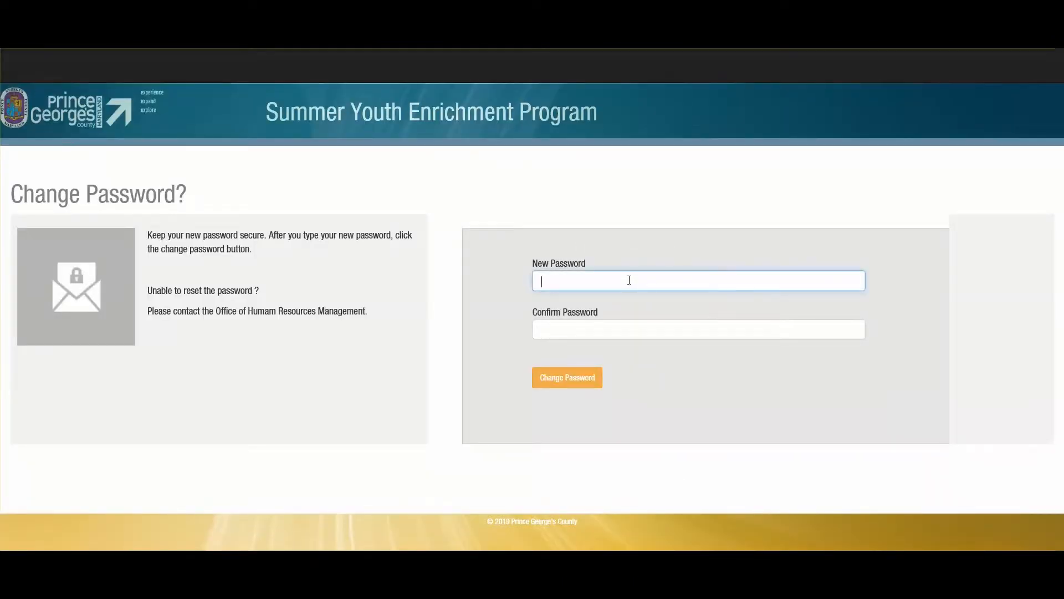
Enter matching new password and confirmation, correcting the mismatch, and submit successfully
{"action": "type", "text": "password"}
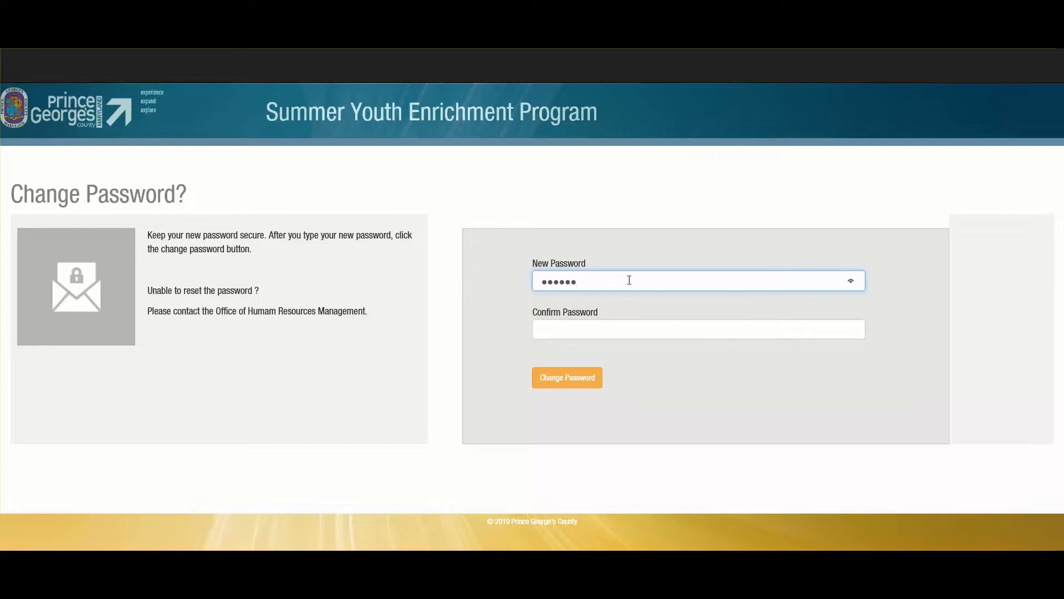
{"action": "key", "text": "Backspace"}
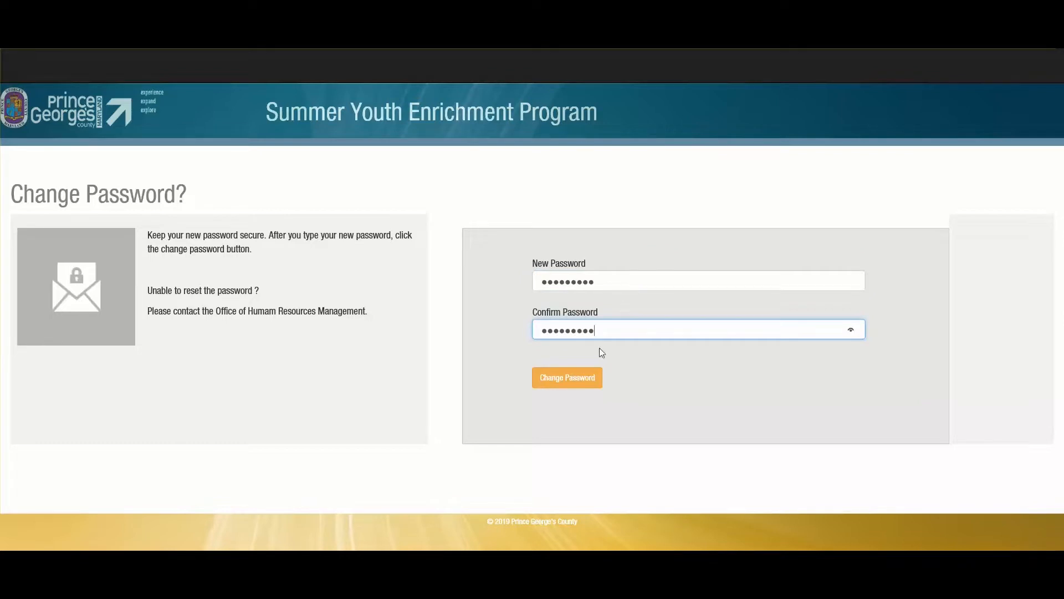
{"action": "mouse_move", "coordinate": [566, 377]}
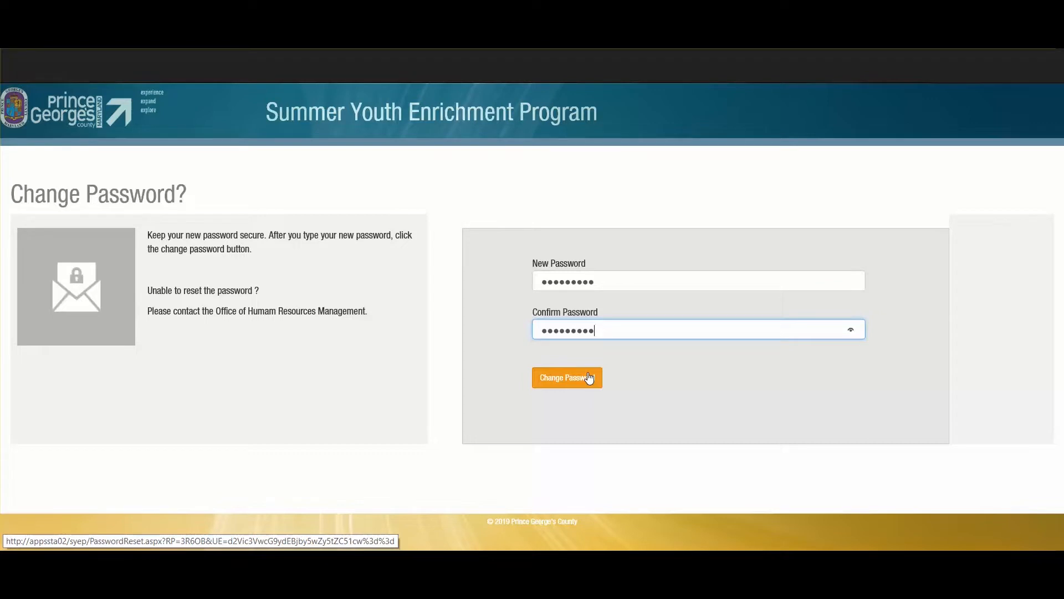
{"action": "left_click", "coordinate": [567, 378]}
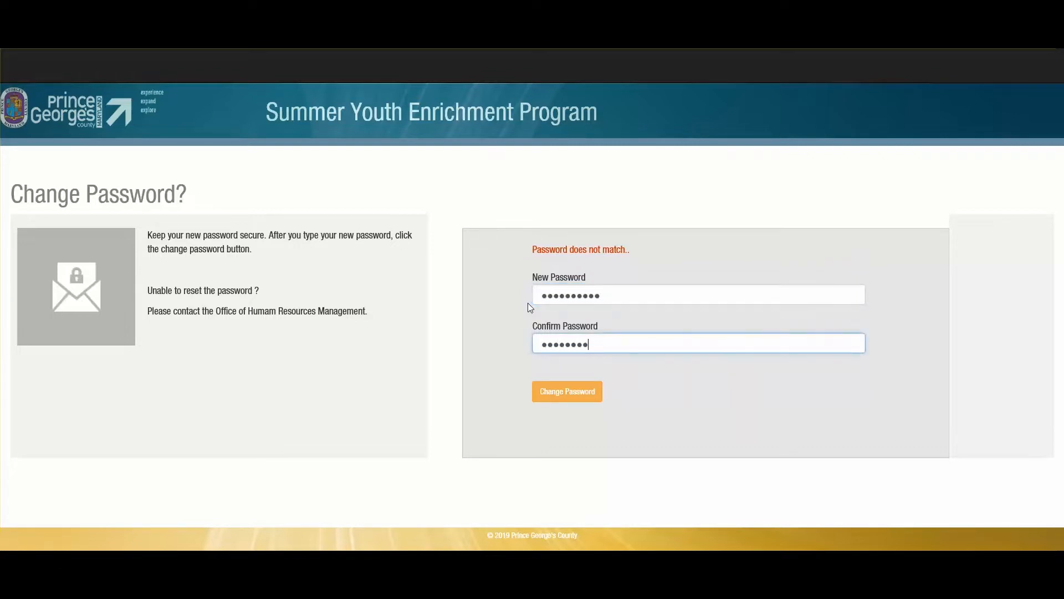
{"action": "left_click", "coordinate": [566, 391]}
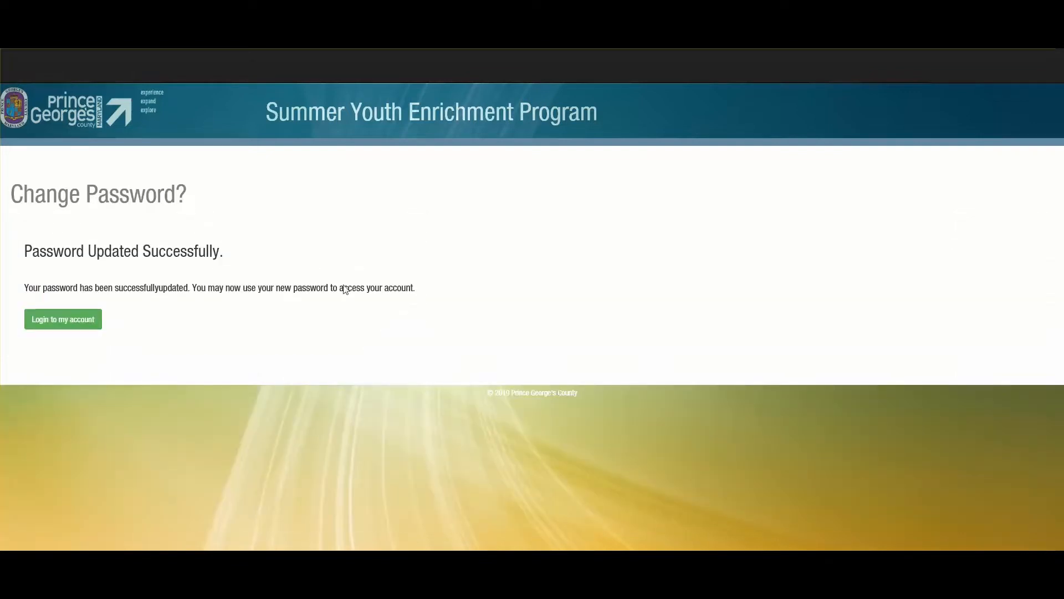
{"action": "mouse_move", "coordinate": [310, 248]}
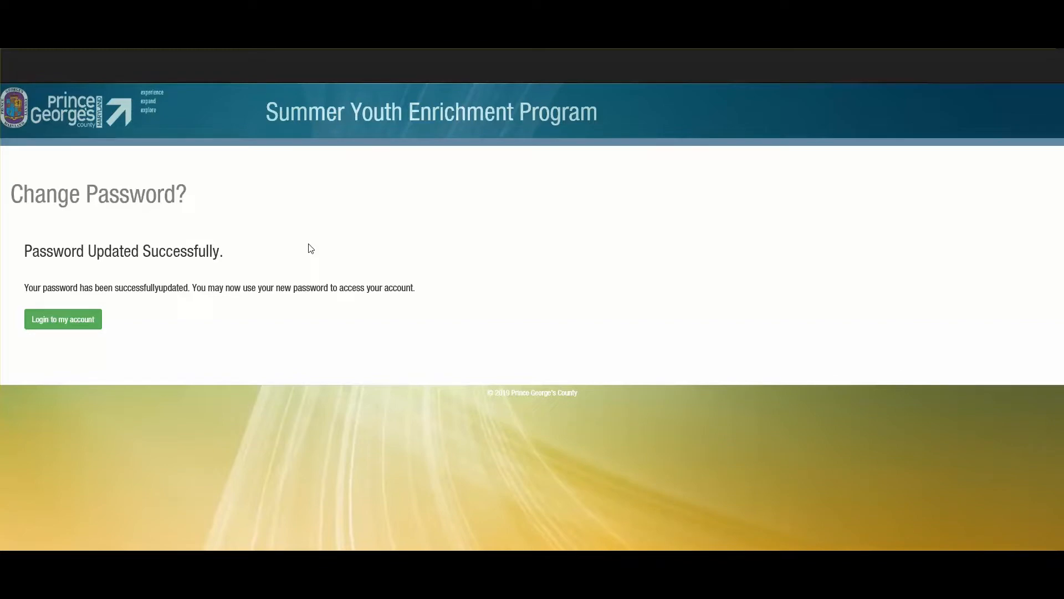
{"action": "mouse_move", "coordinate": [63, 320]}
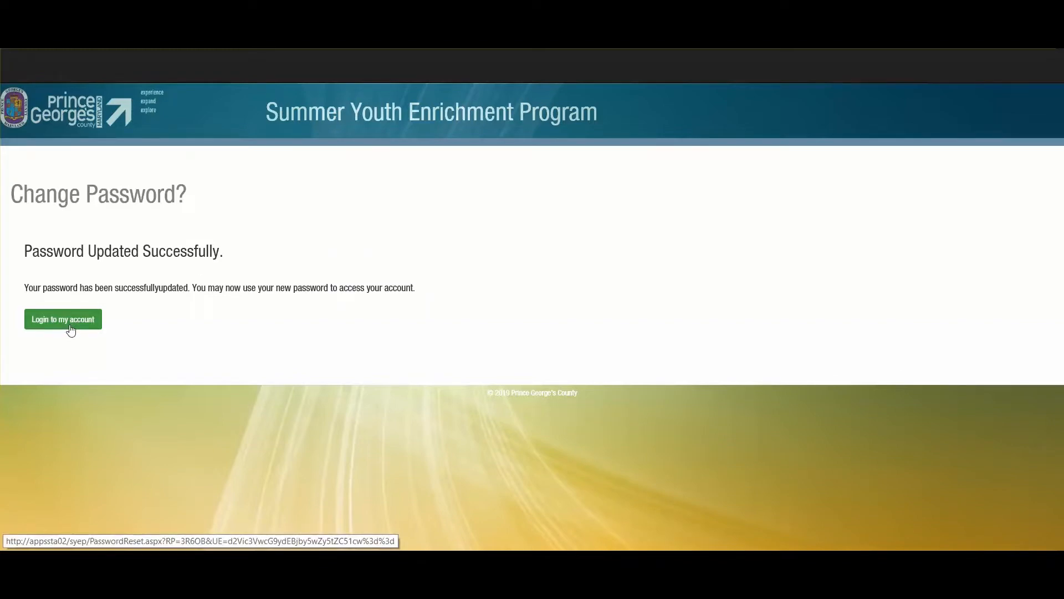
Go to the sign-in page with the Login to my account button
{"action": "left_click", "coordinate": [63, 320]}
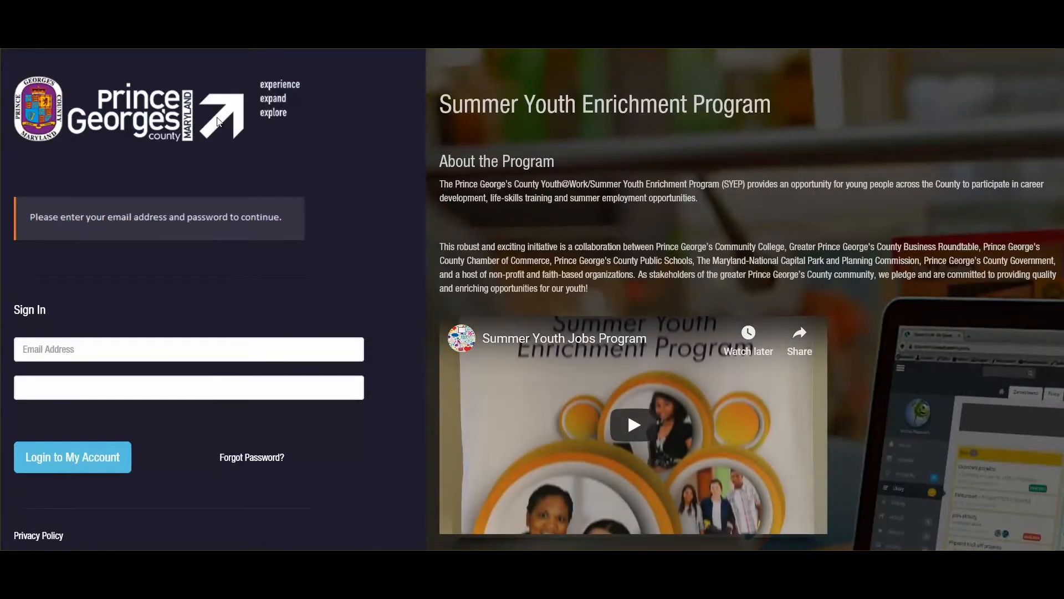
Log in as the supervisor with the co.pg.md.us email and new password
{"action": "left_click", "coordinate": [188, 349]}
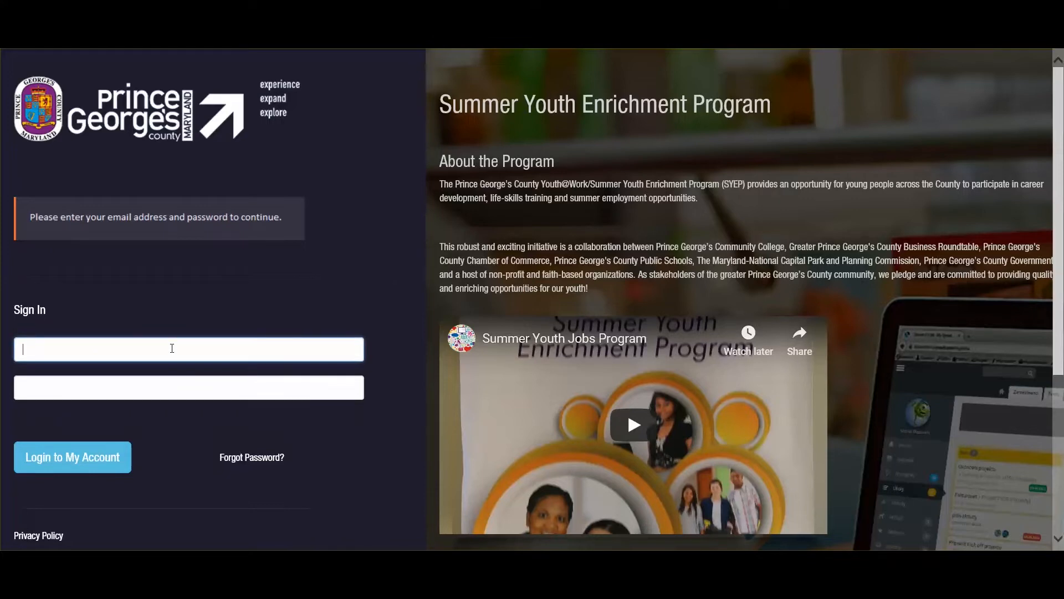
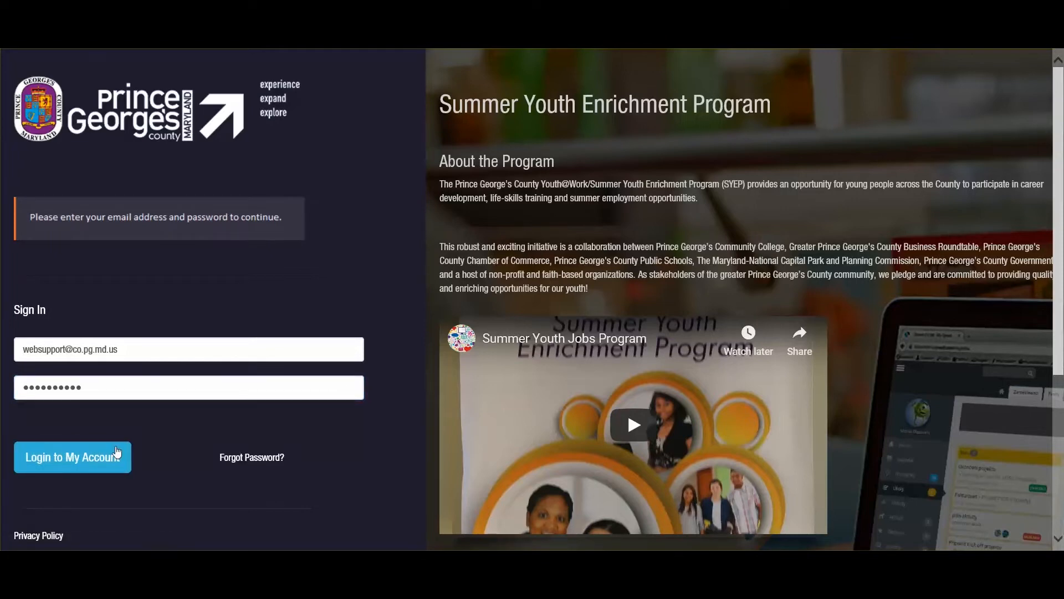
{"action": "left_click", "coordinate": [72, 457]}
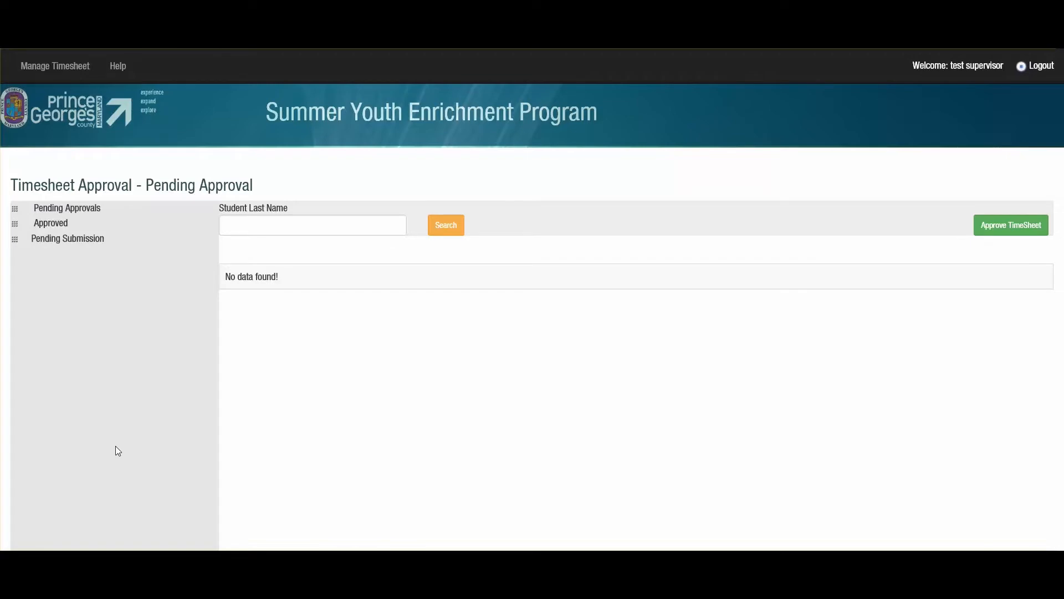
{"action": "mouse_move", "coordinate": [541, 384]}
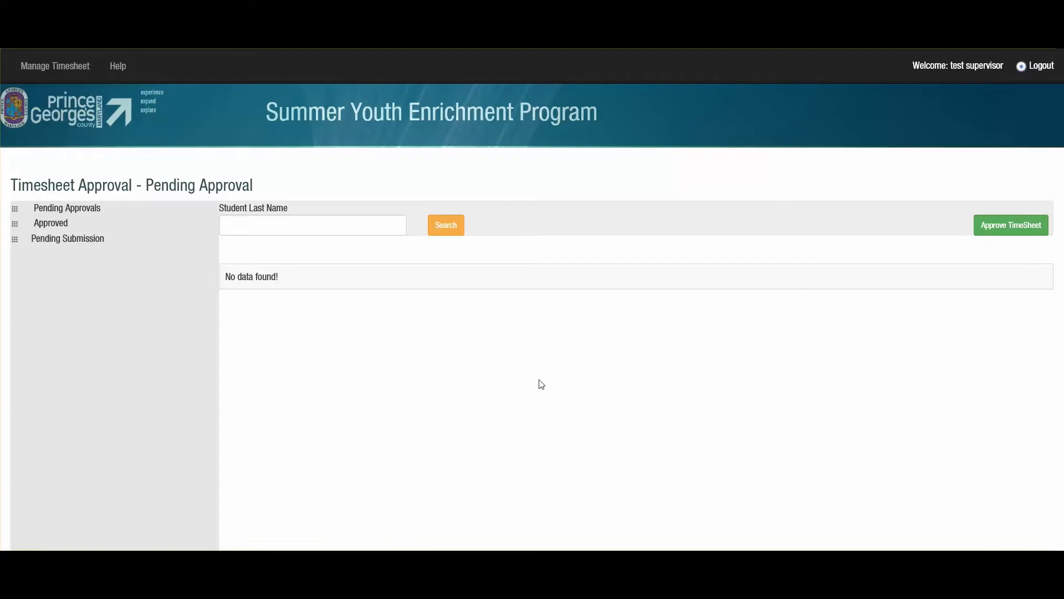
{"action": "mouse_move", "coordinate": [1037, 113]}
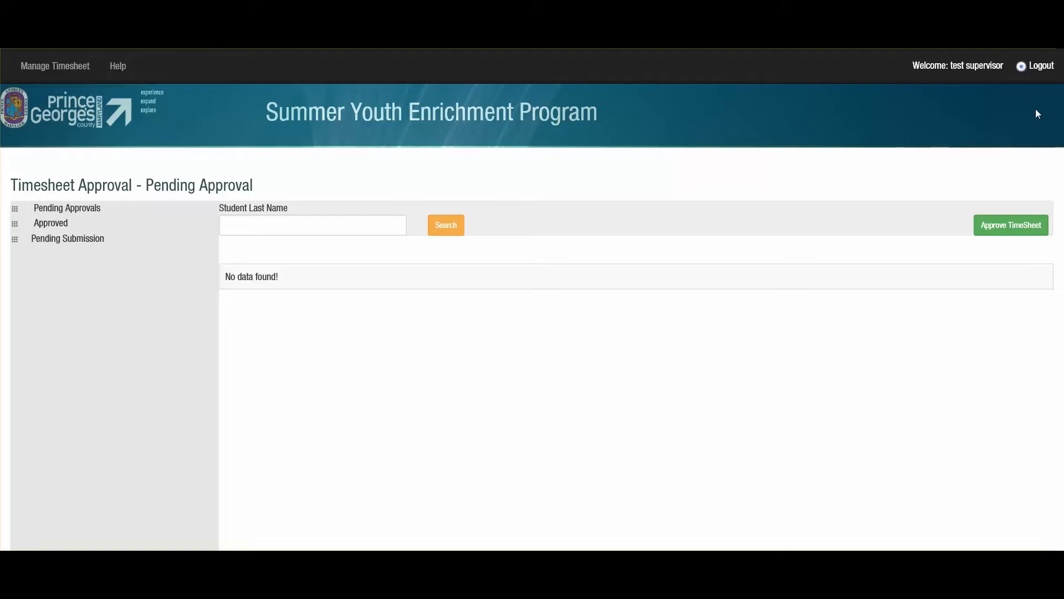
Log out from the Timesheet Approval page
{"action": "left_click", "coordinate": [1040, 66]}
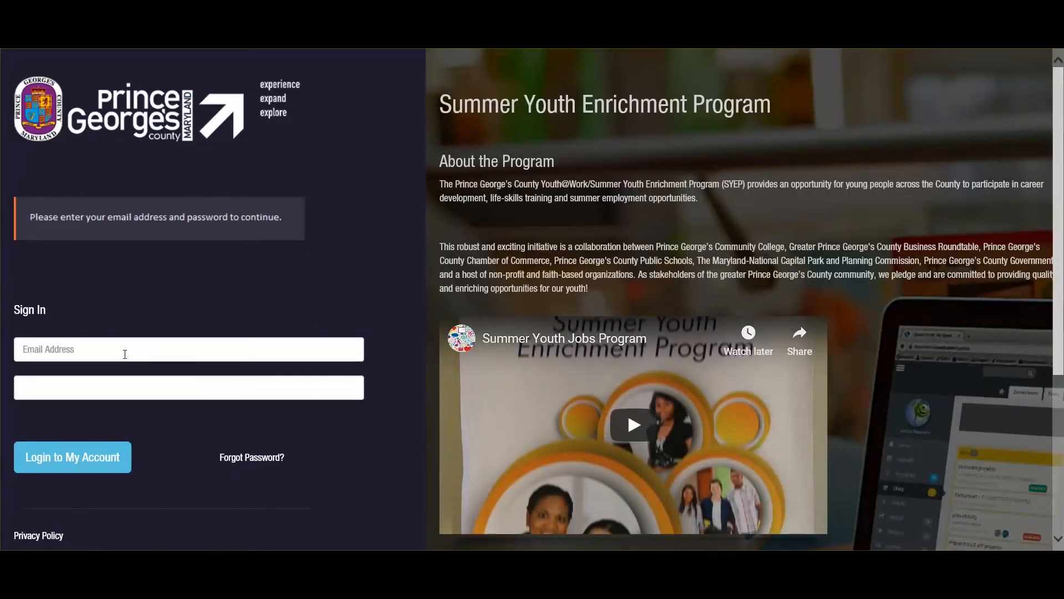
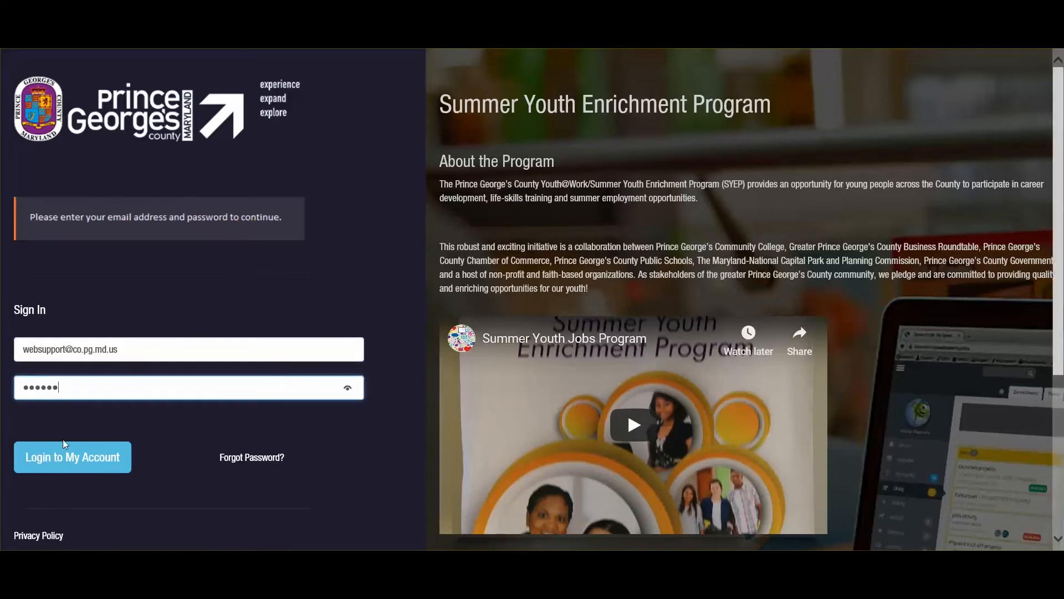
Try signing in with the websupport address, then go to Forgot Password after rejection
{"action": "left_click", "coordinate": [72, 457]}
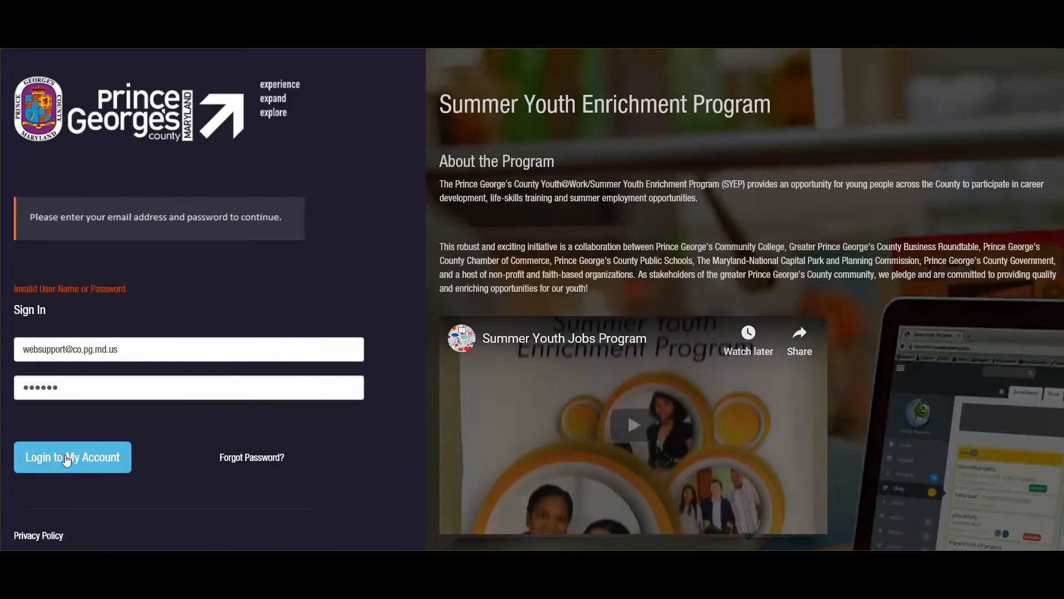
{"action": "mouse_move", "coordinate": [170, 472]}
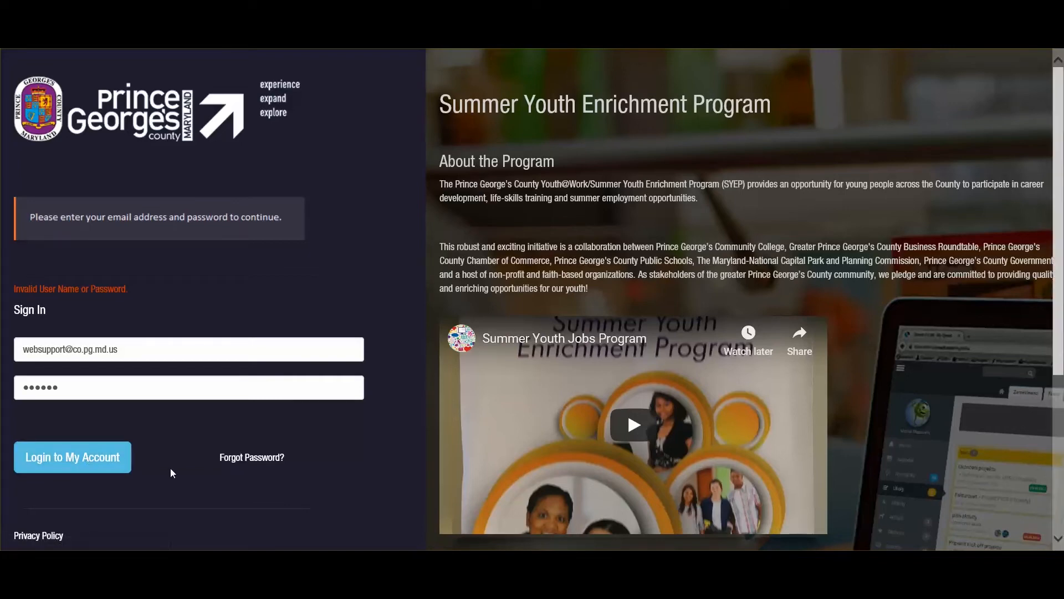
{"action": "mouse_move", "coordinate": [251, 456]}
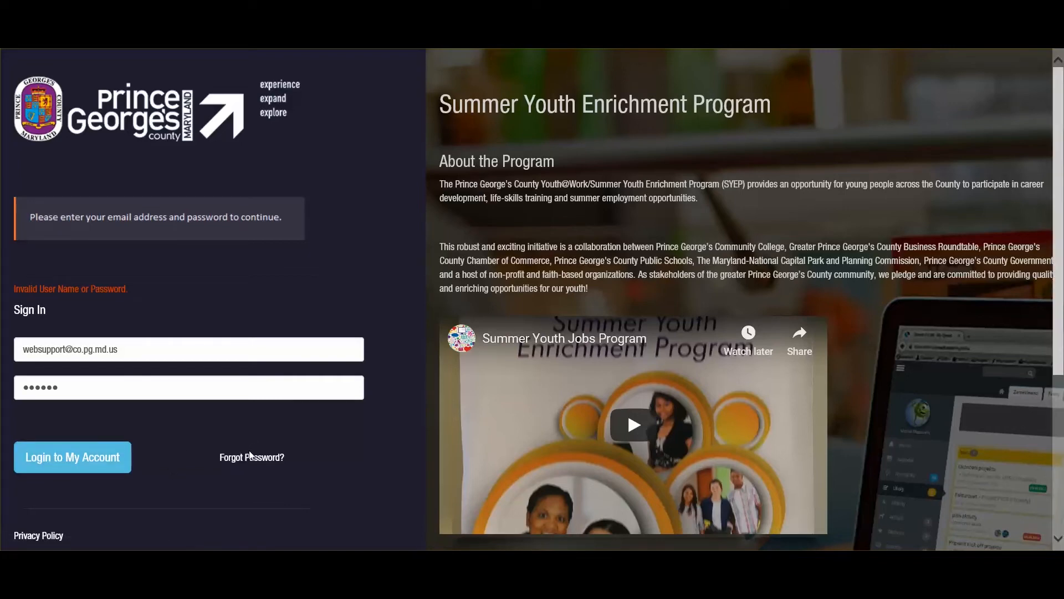
{"action": "left_click", "coordinate": [251, 457]}
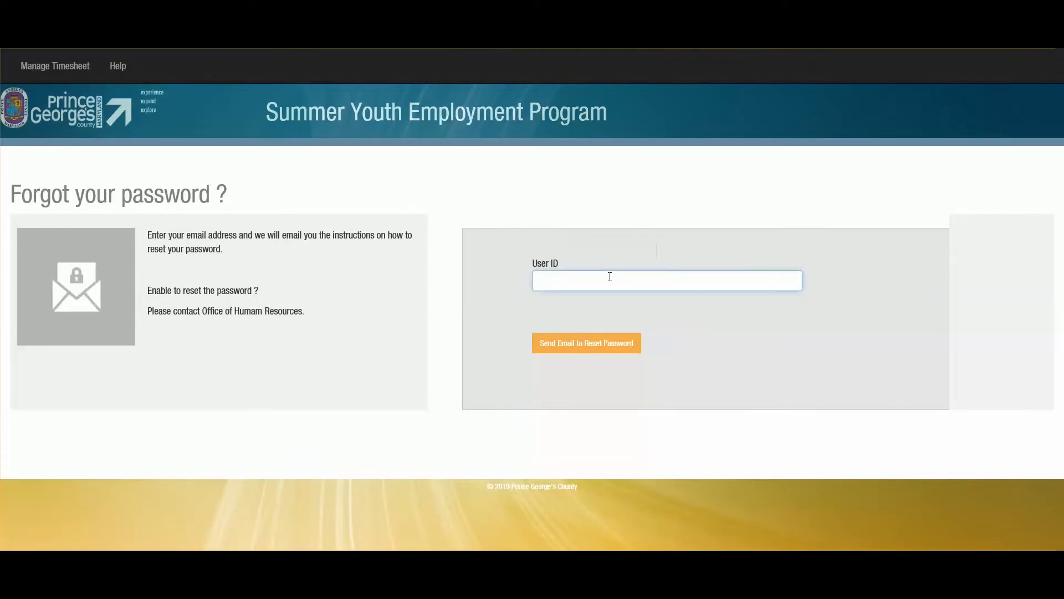
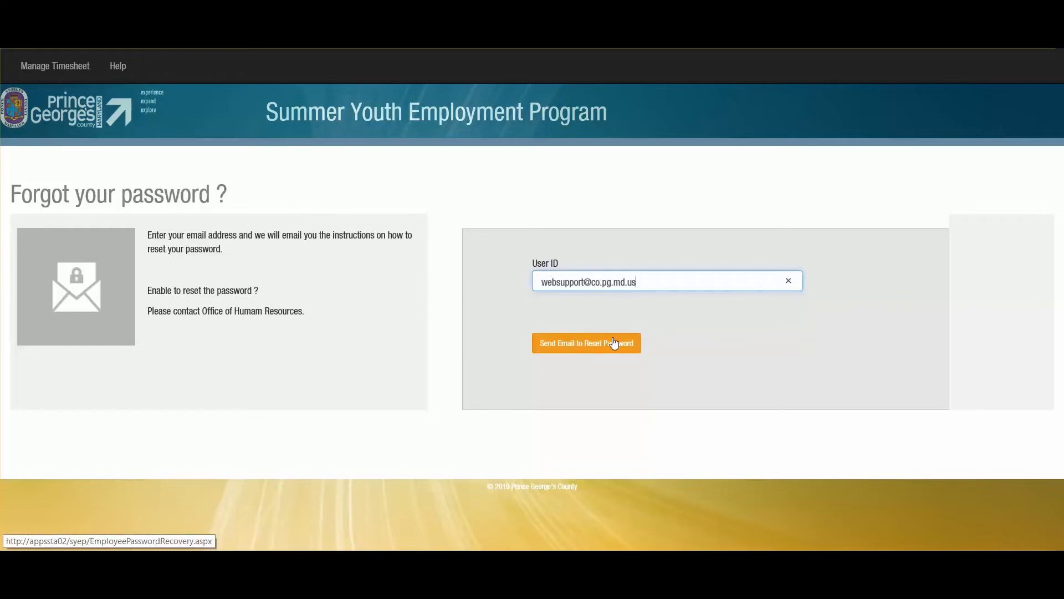
{"action": "left_click", "coordinate": [586, 342]}
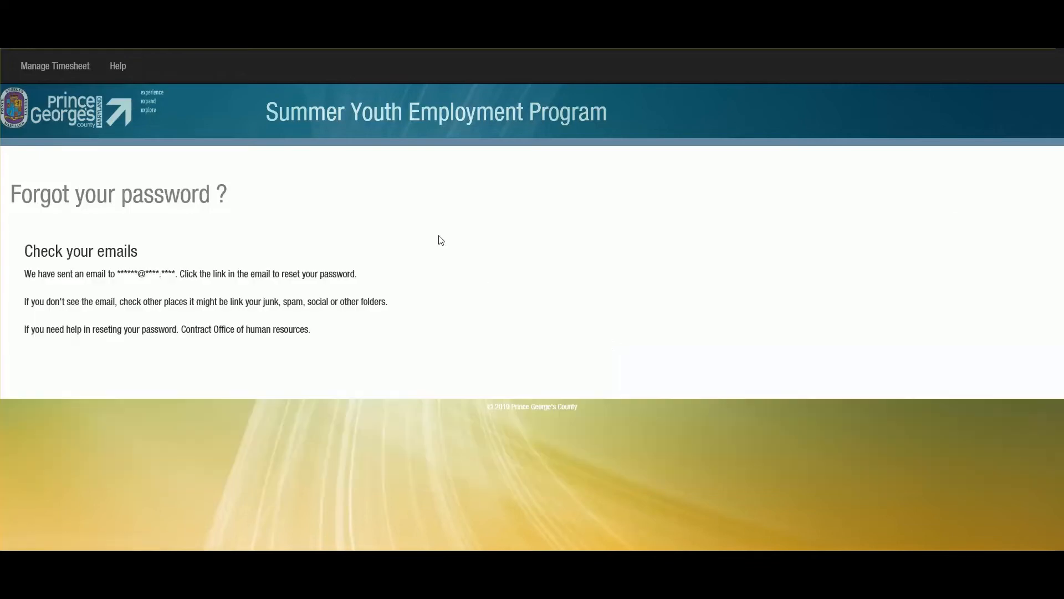
{"action": "mouse_move", "coordinate": [472, 299]}
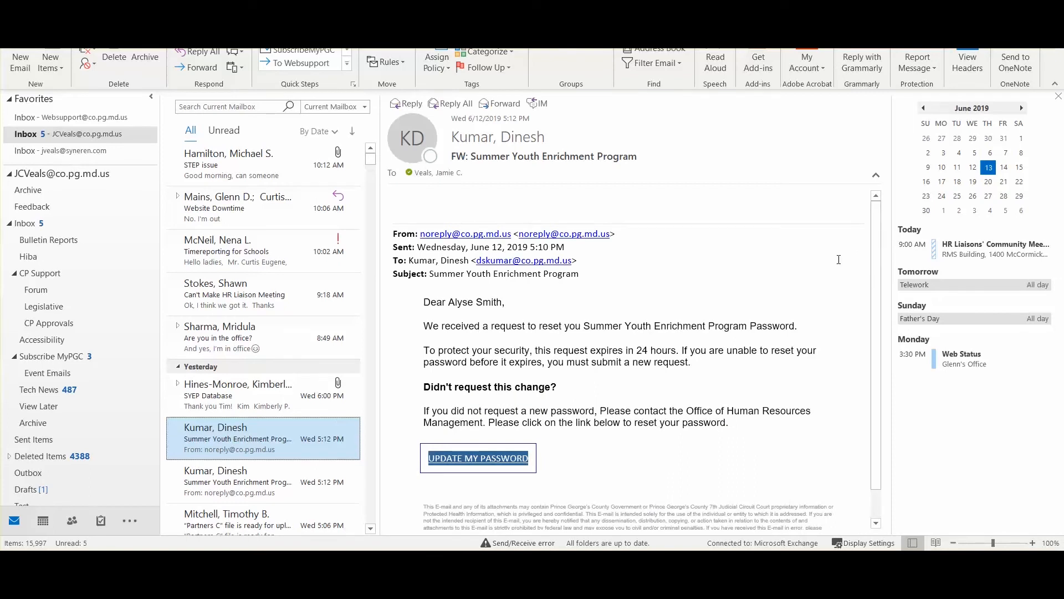
{"action": "mouse_move", "coordinate": [553, 450]}
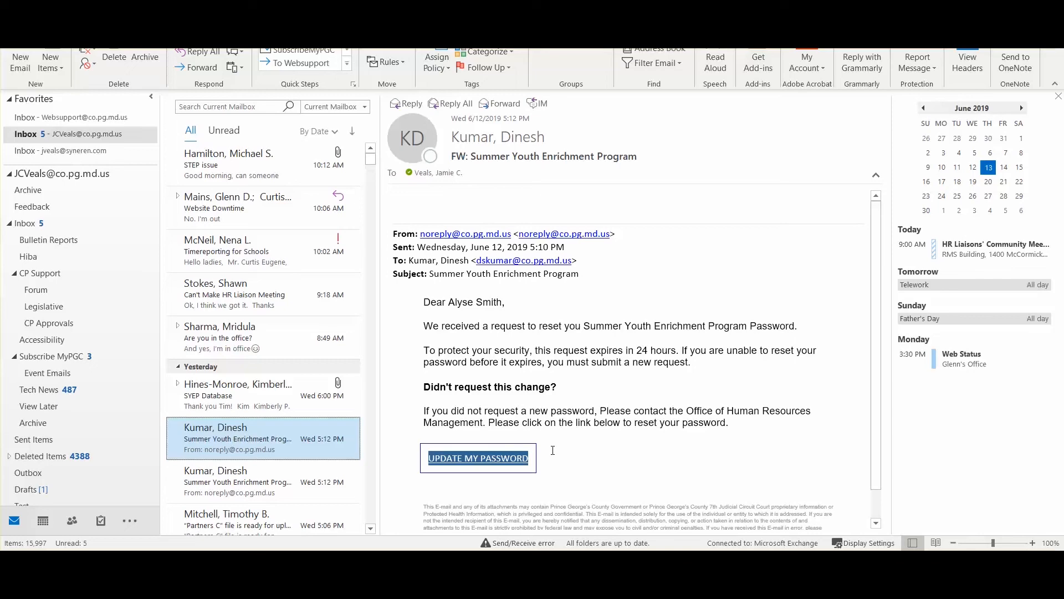
{"action": "mouse_move", "coordinate": [499, 464]}
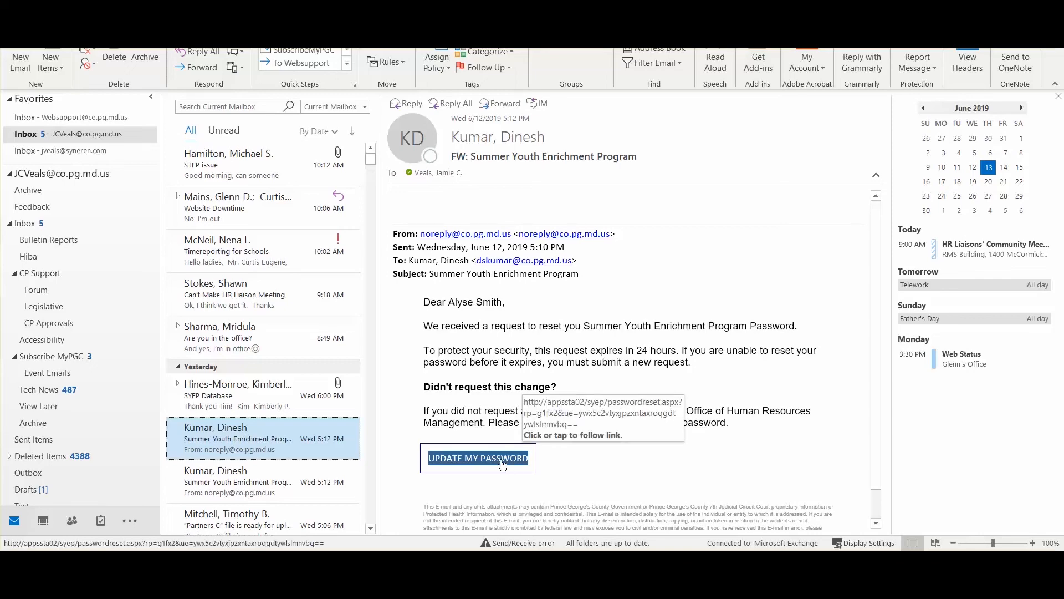
Follow the reset email's UPDATE MY PASSWORD link to the Change Password page
{"action": "left_click", "coordinate": [477, 457]}
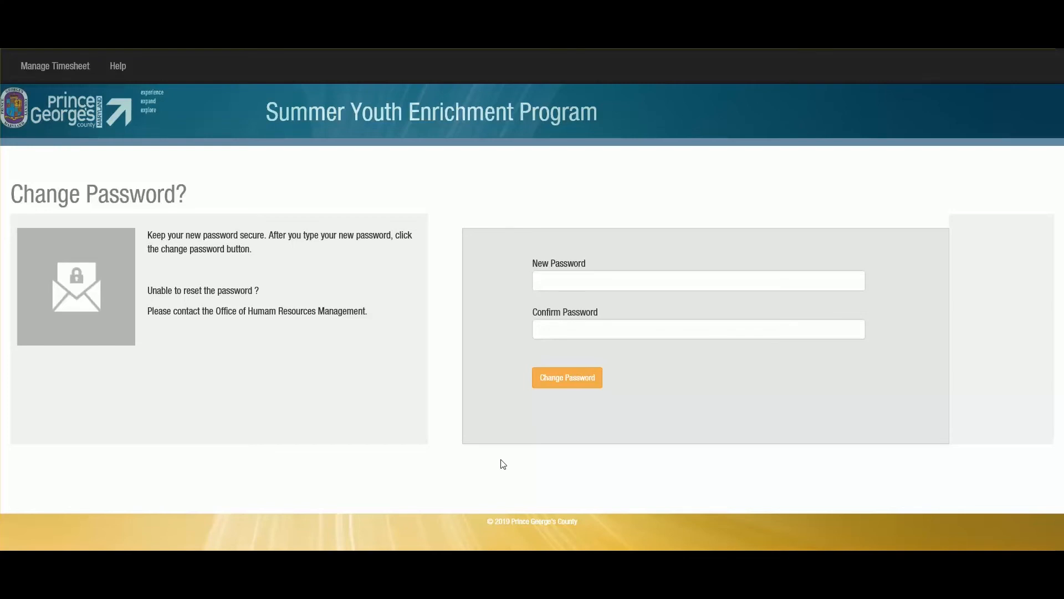